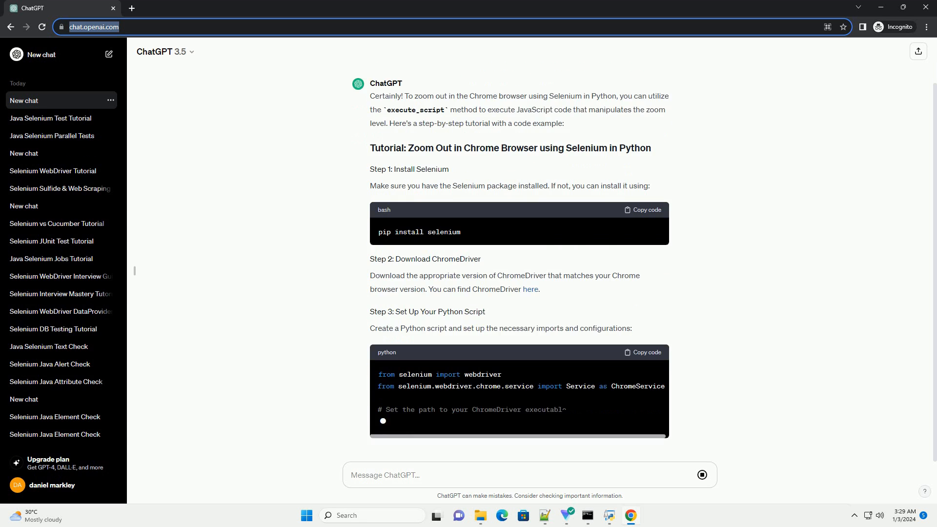
scroll("down", 3)
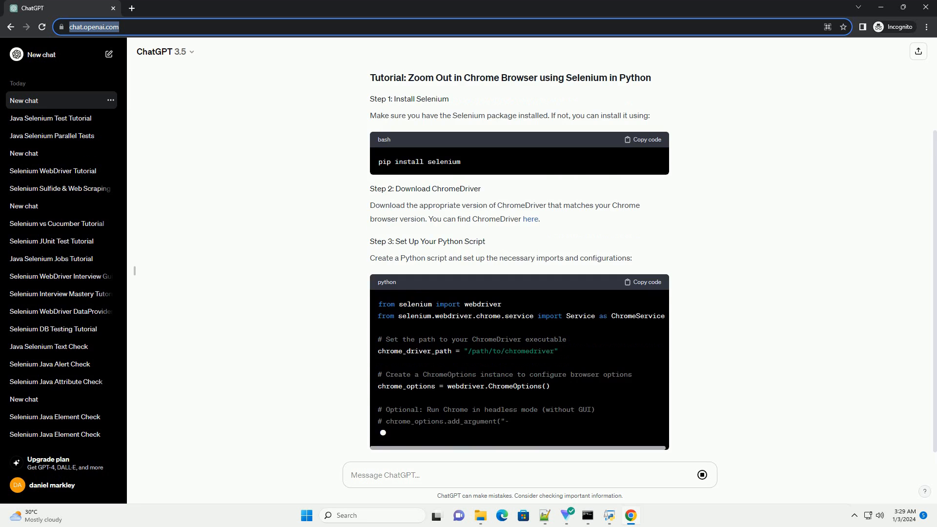
scroll("down", 3)
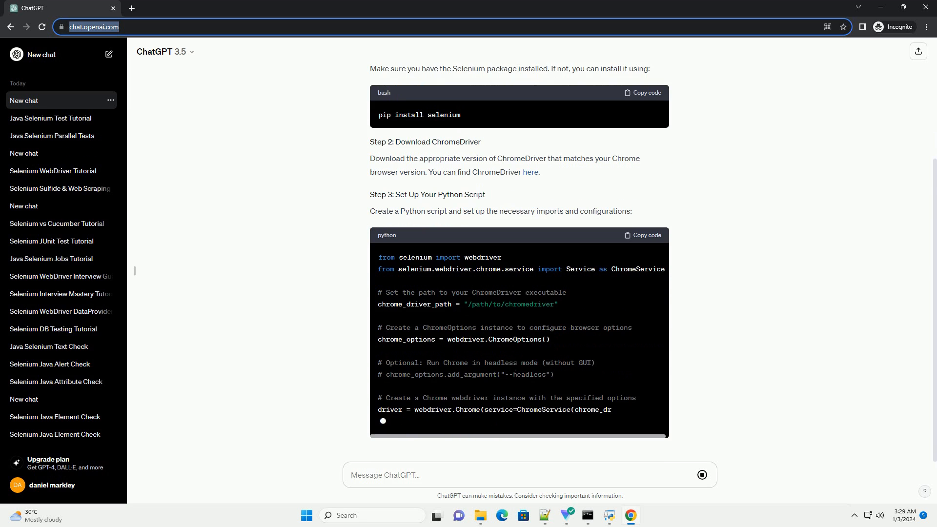
scroll("down", 3)
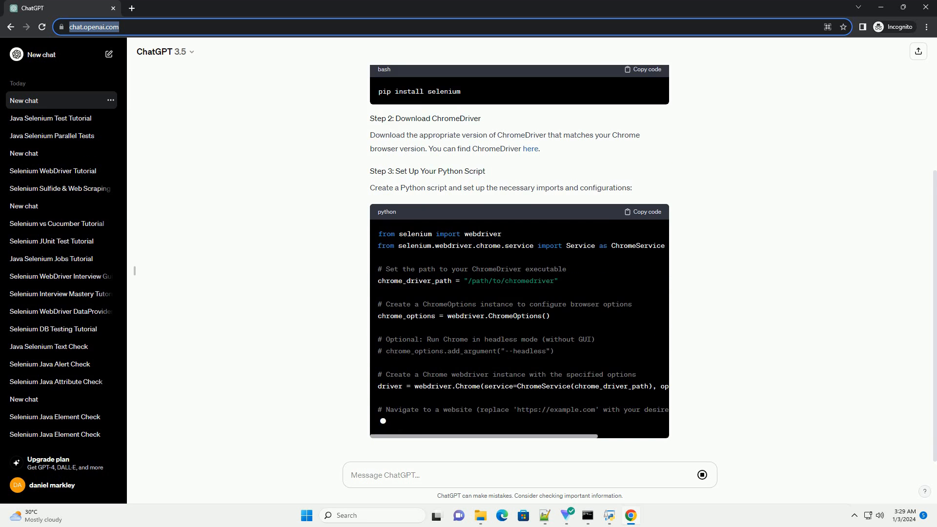
scroll("down", 3)
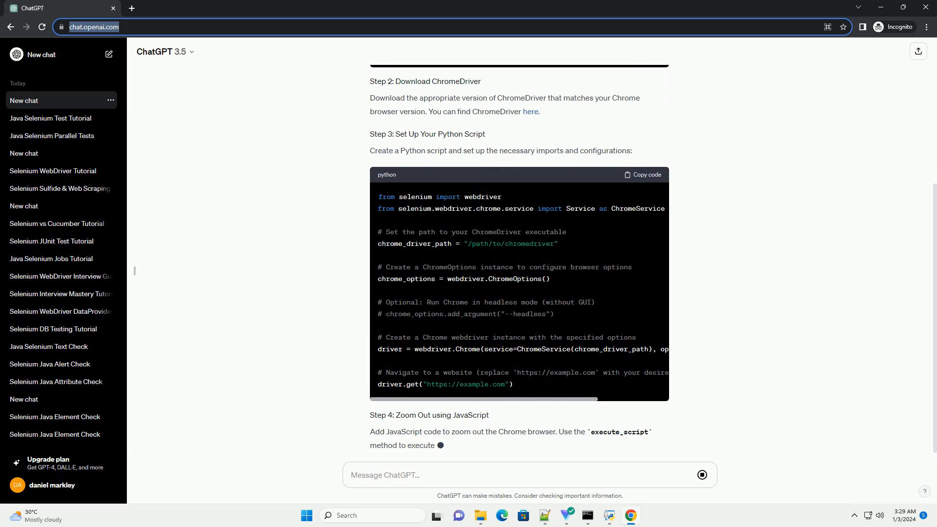
scroll("down", 3)
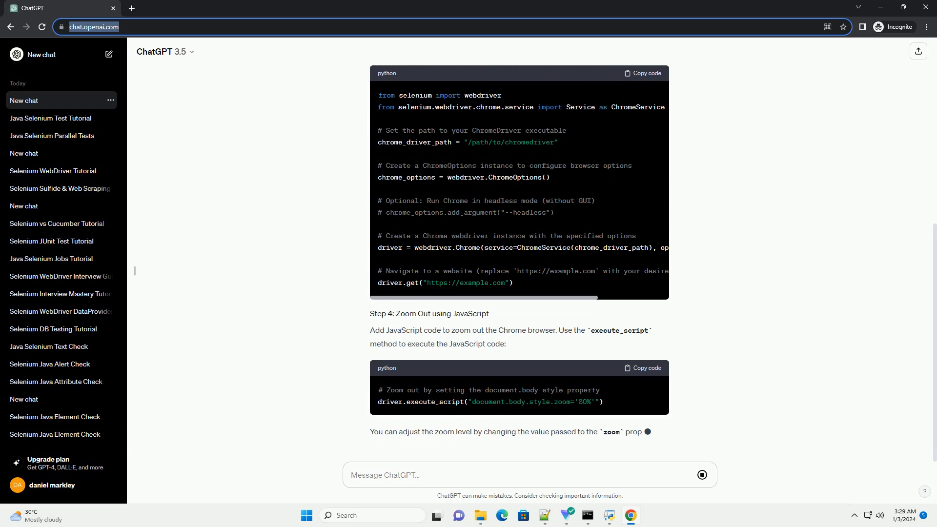
scroll("down", 3)
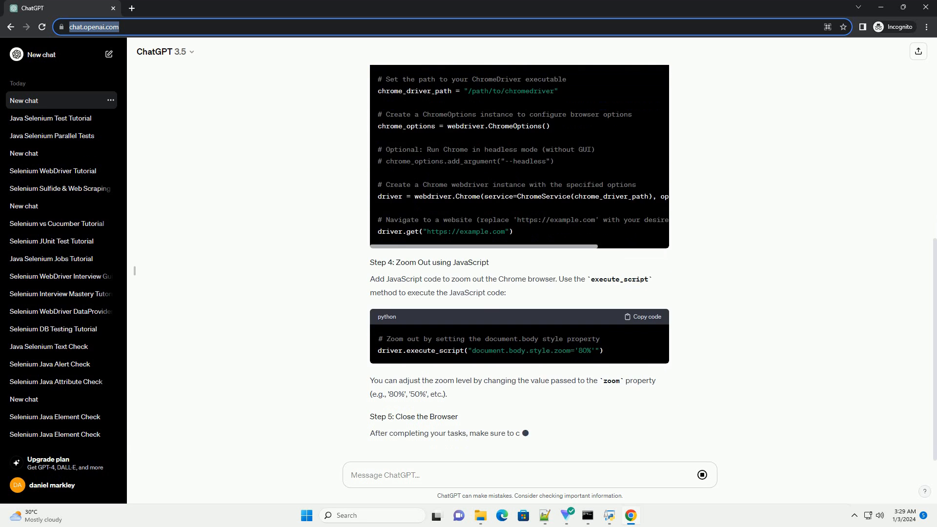
scroll("down", 3)
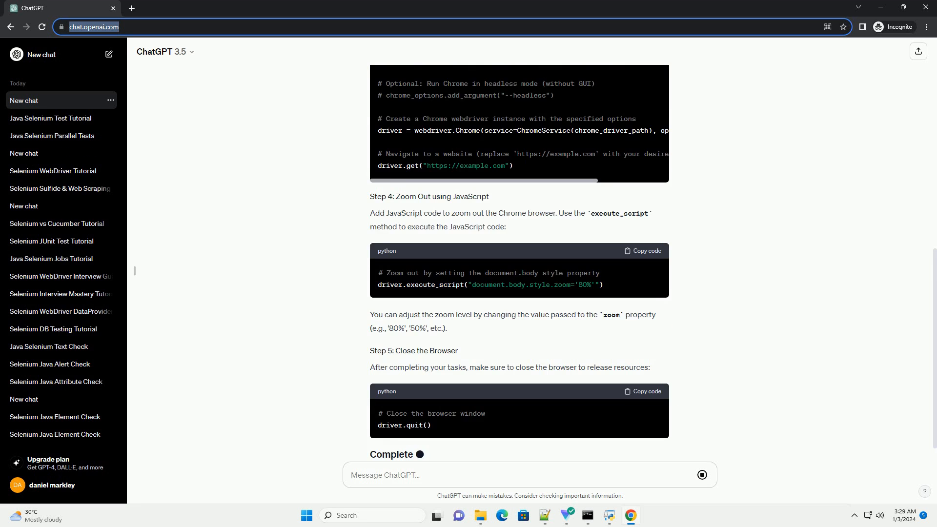
scroll("down", 3)
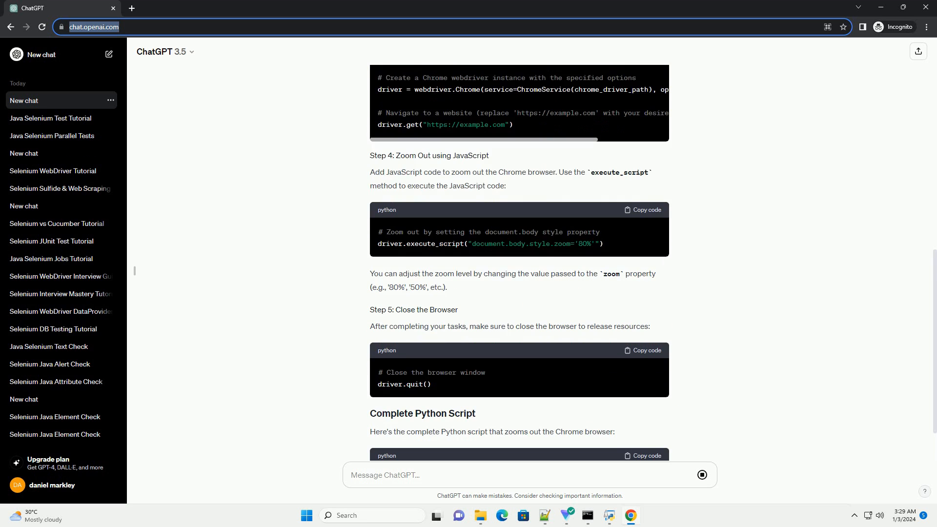
scroll("down", 3)
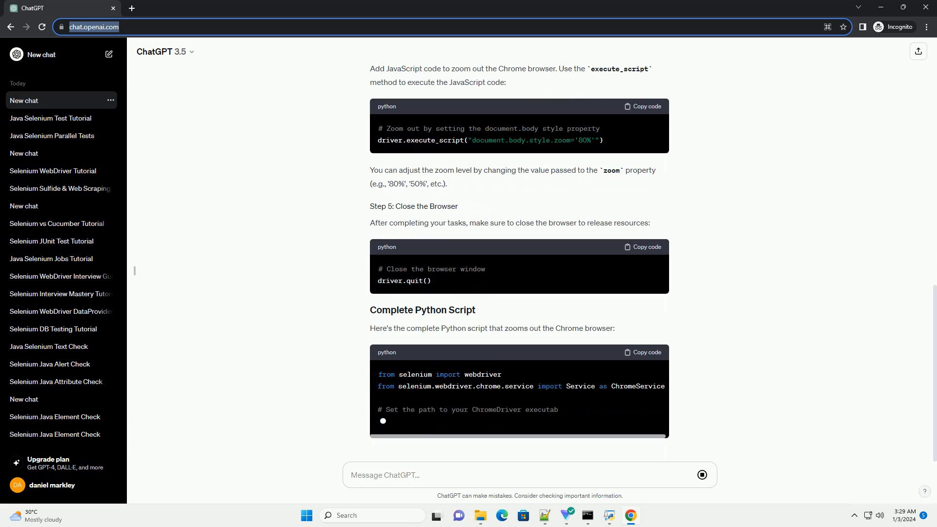
scroll("down", 3)
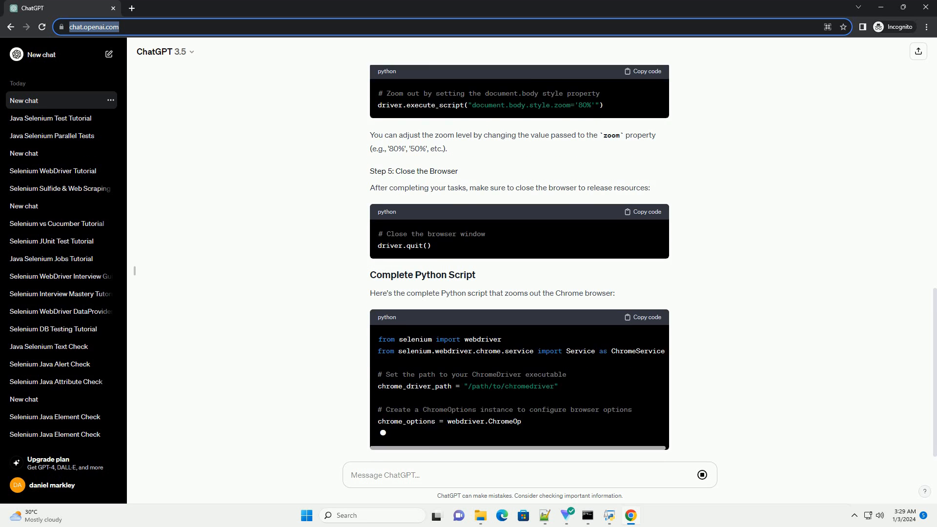
scroll("down", 3)
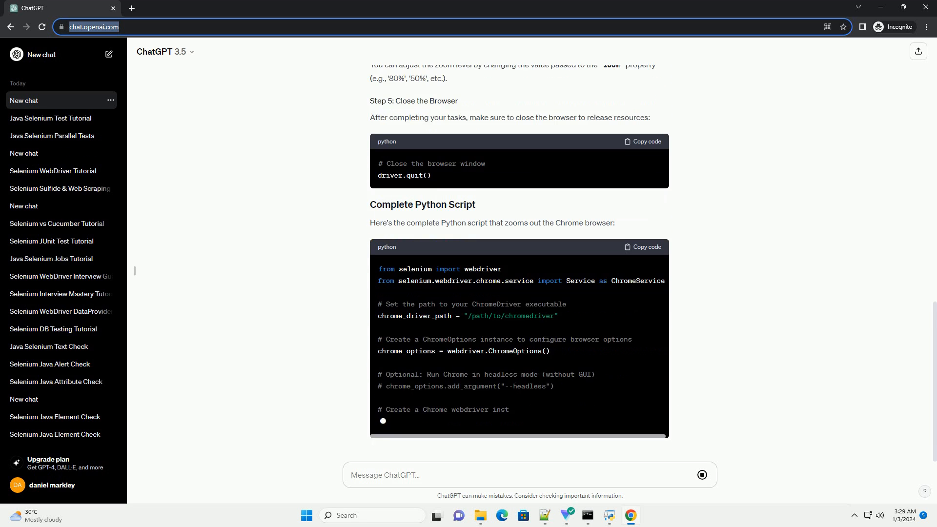
scroll("down", 3)
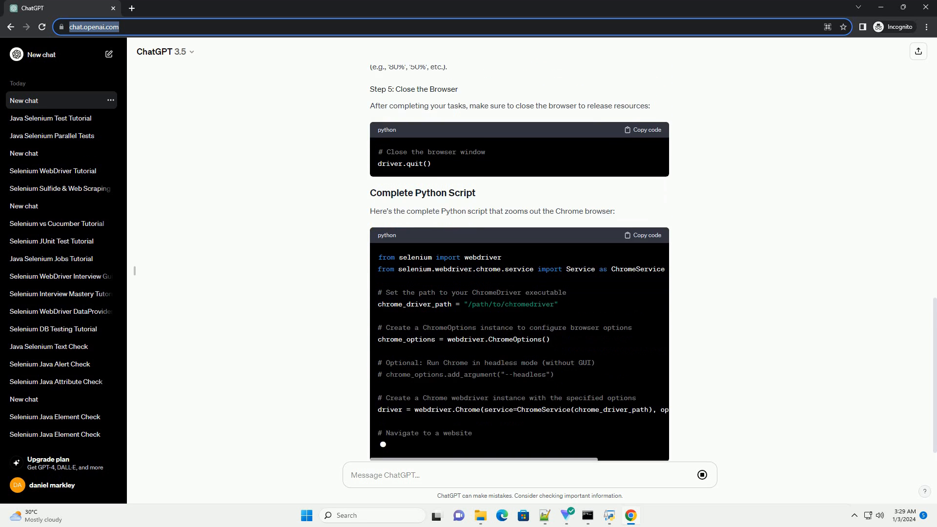
scroll("down", 3)
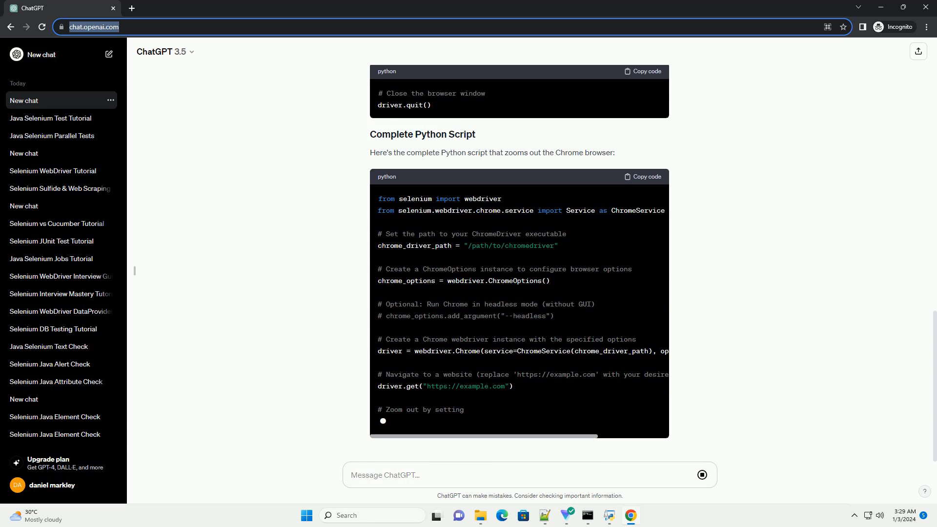
scroll("down", 3)
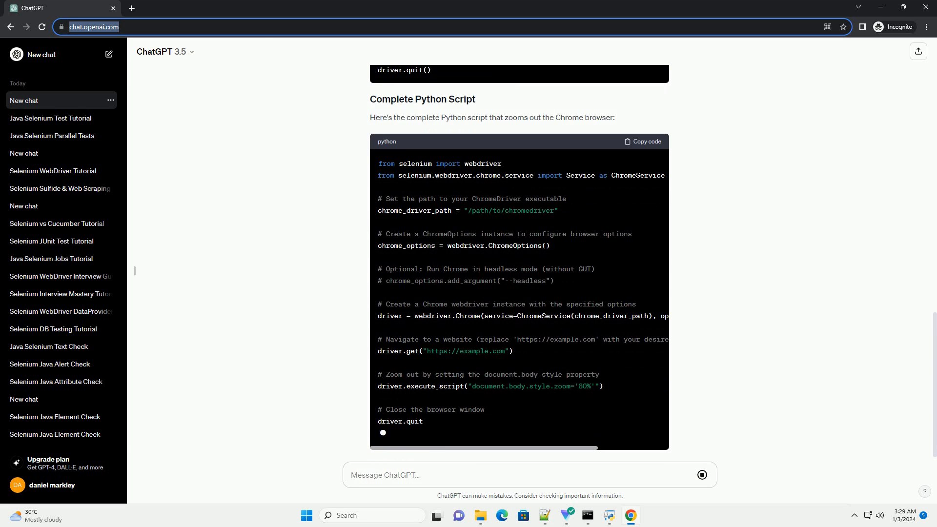
scroll("down", 3)
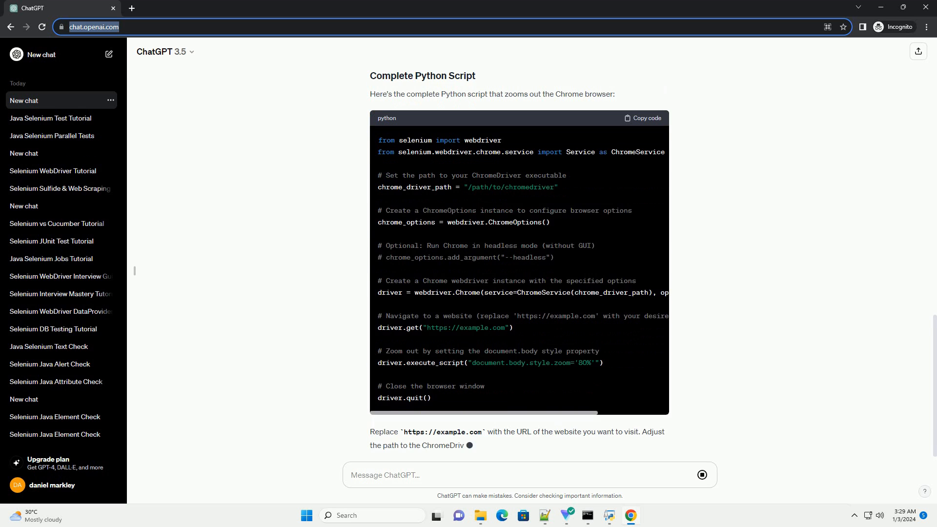